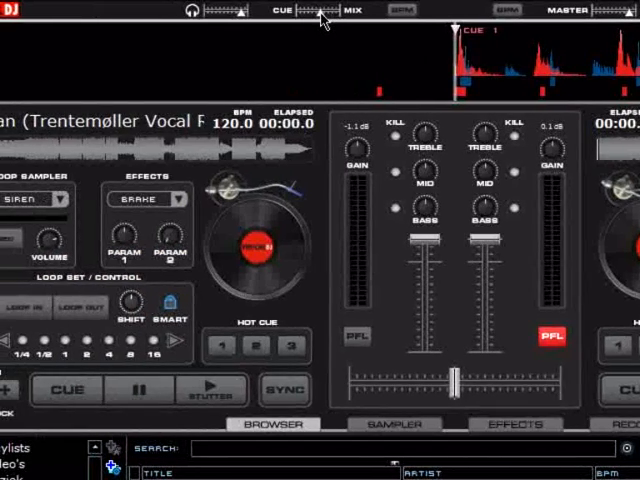
Show the sampler's loop, jingle and empty slots, then move to the effects list
click(356, 335)
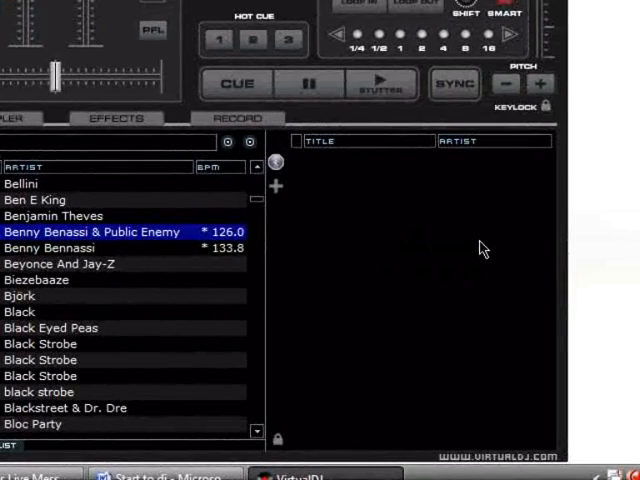
mouse_move(468, 266)
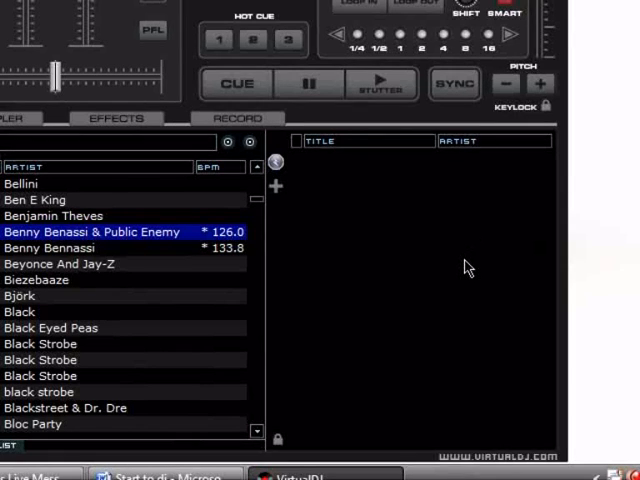
mouse_move(461, 311)
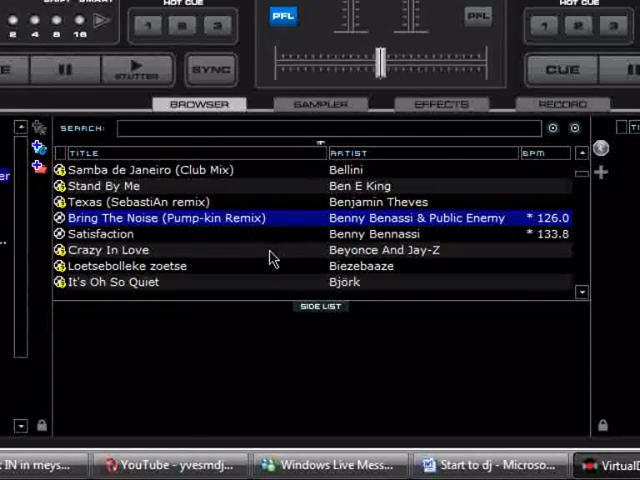
mouse_move(285, 300)
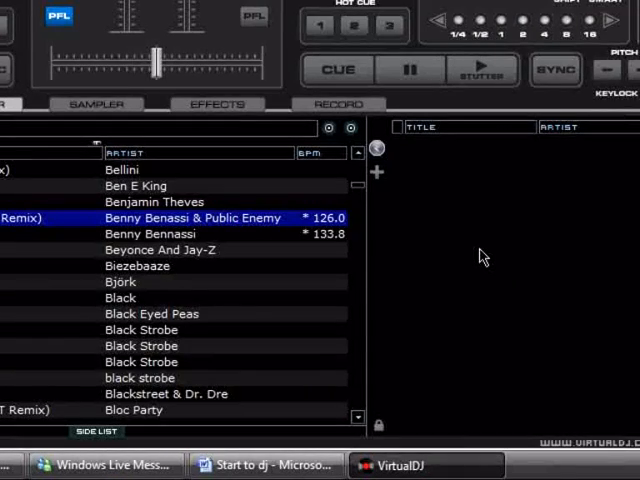
mouse_move(420, 197)
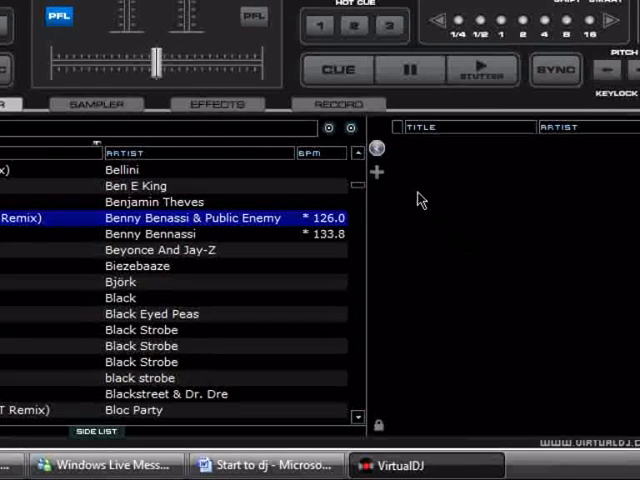
mouse_move(377, 148)
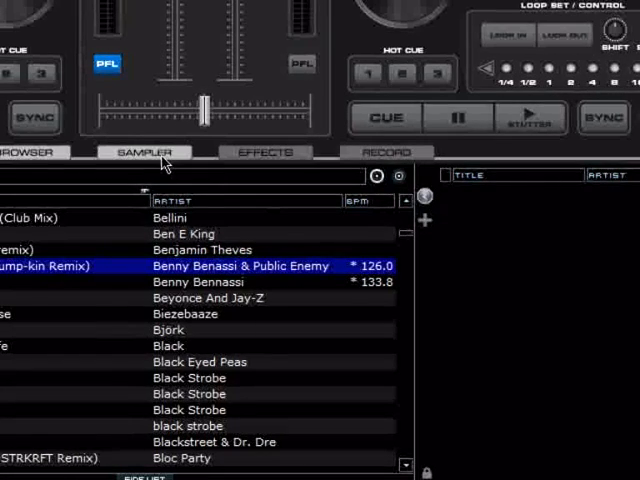
click(142, 152)
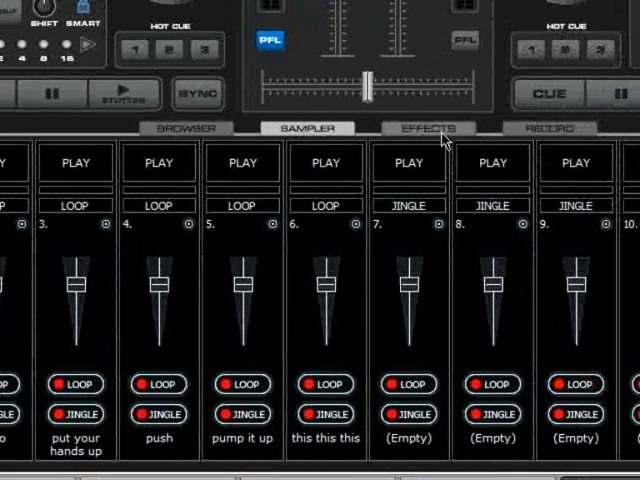
click(424, 127)
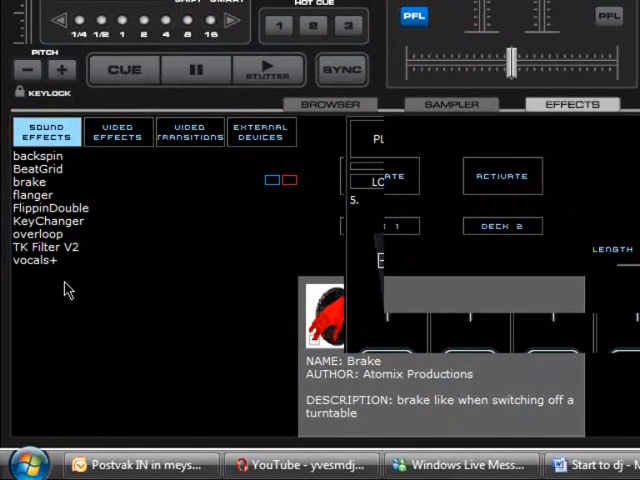
mouse_move(210, 303)
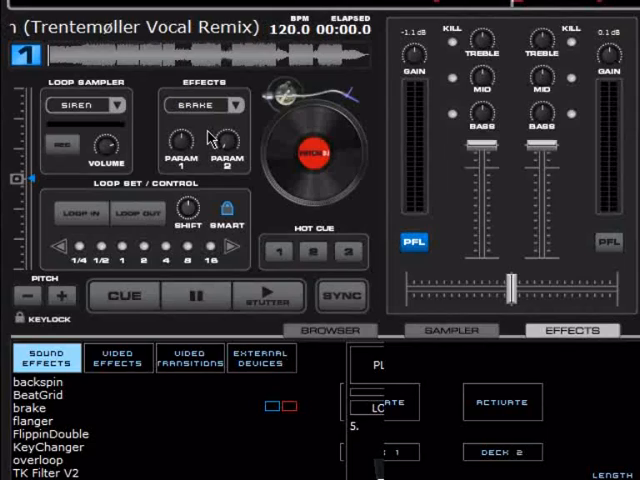
Switch to the record panel with its record file, burn CD and broadcast options
click(468, 239)
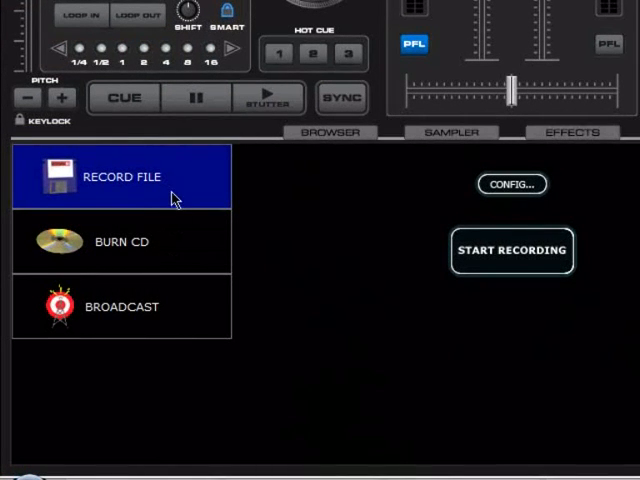
mouse_move(382, 296)
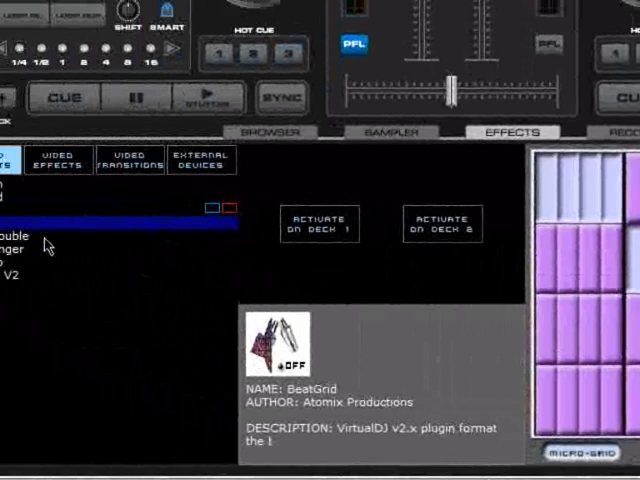
Select FlippinDouble in Sound Effects to show its author and beat-doubling description
click(60, 207)
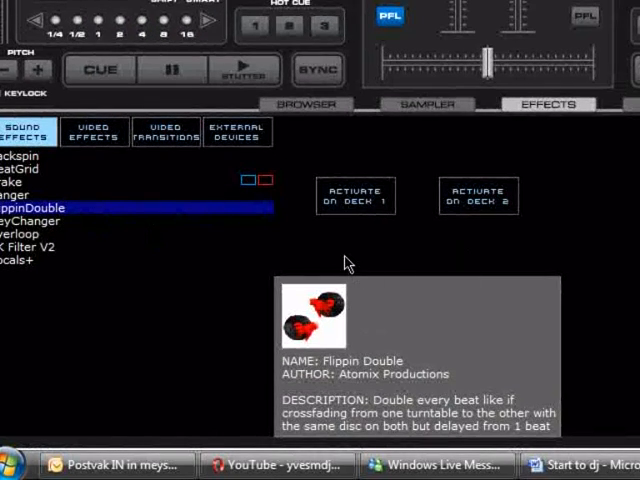
mouse_move(372, 260)
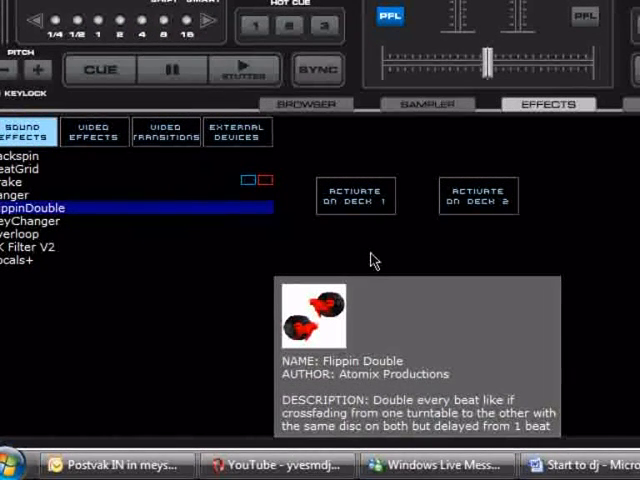